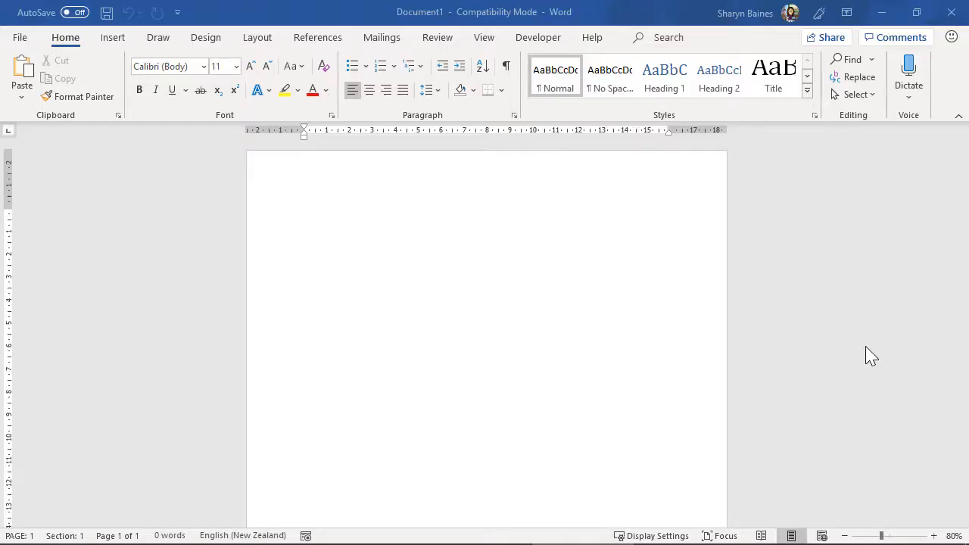
mouse_move(318, 220)
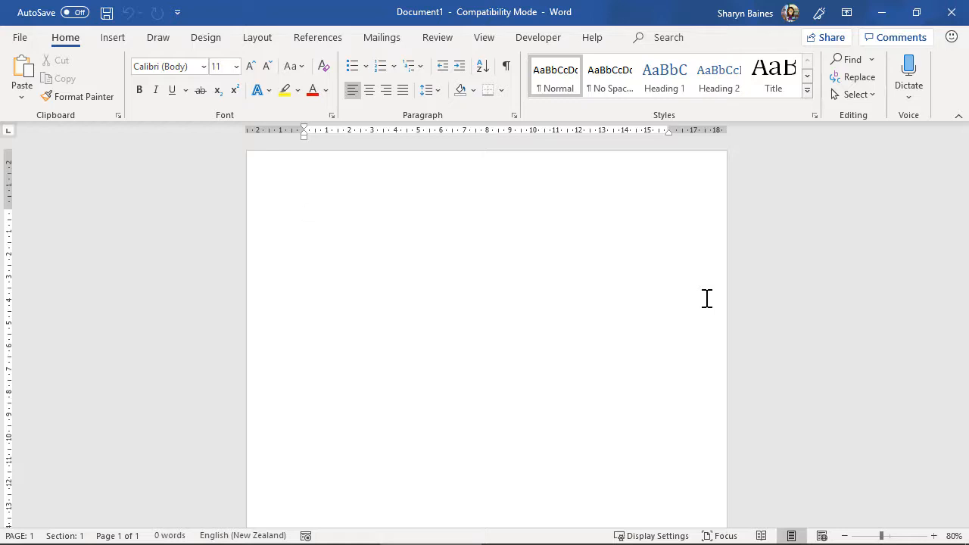
Generate three sample paragraphs of placeholder text with =rand(3,12).
click(305, 213)
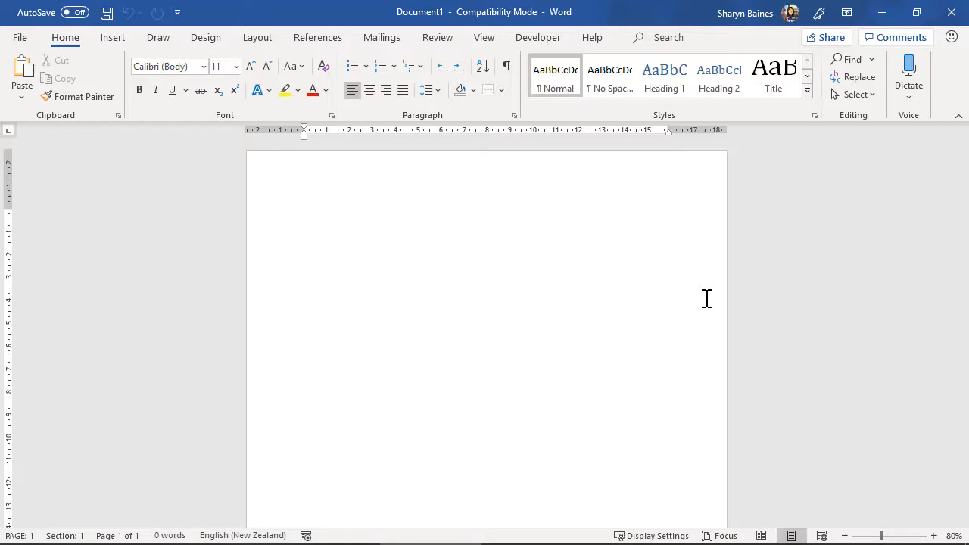
click(304, 214)
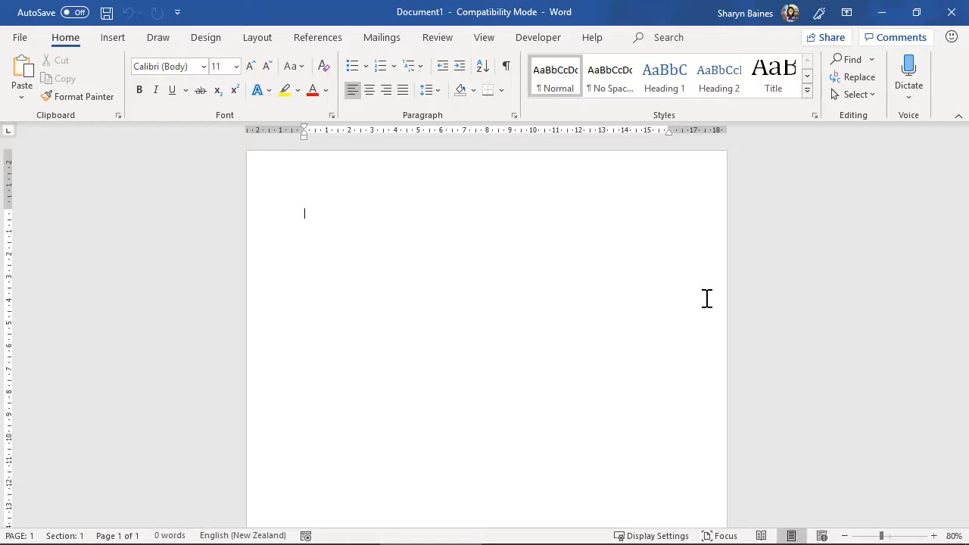
text(=rand()
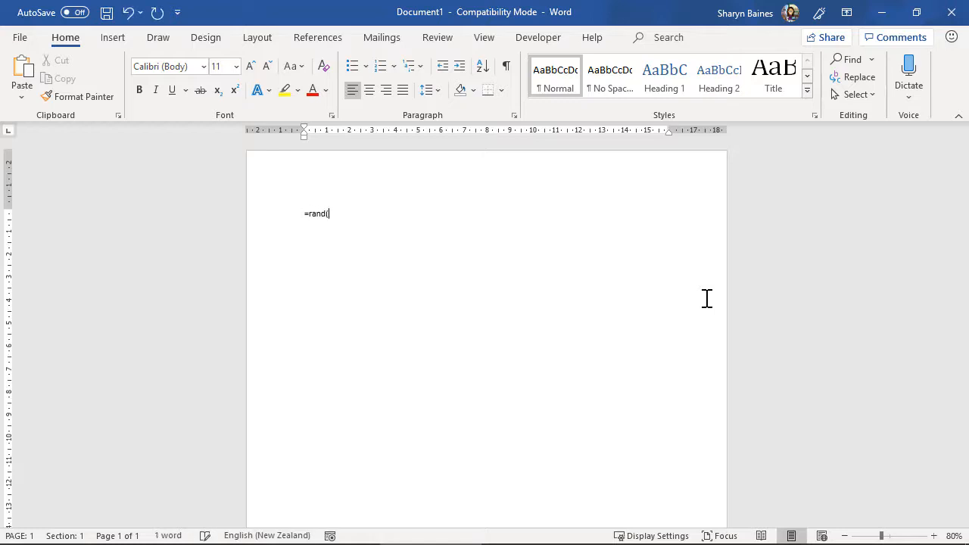
text(3,)
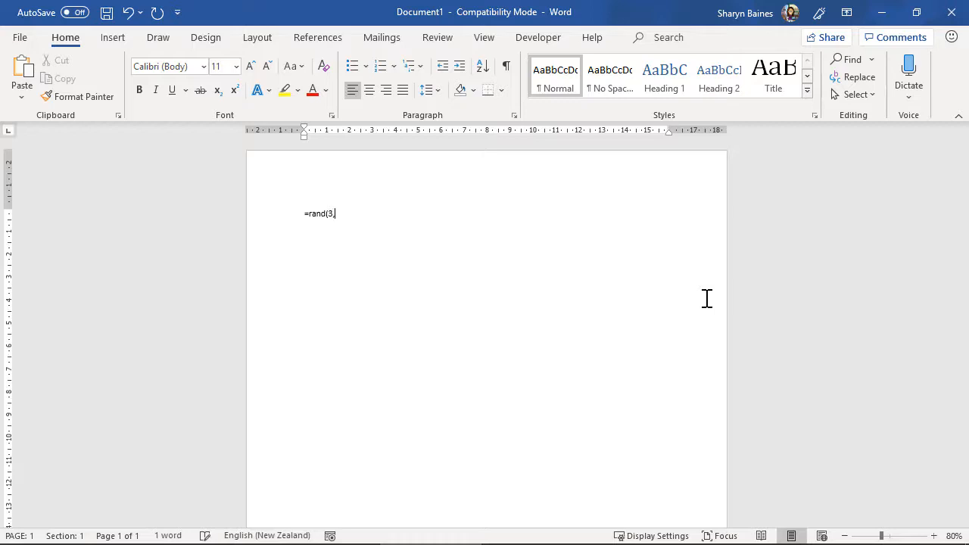
text(12))
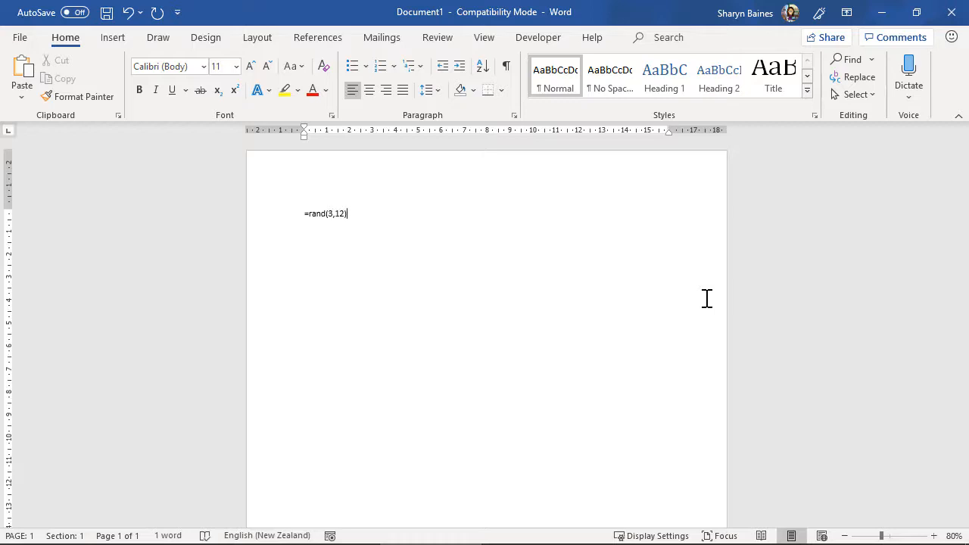
key(enter)
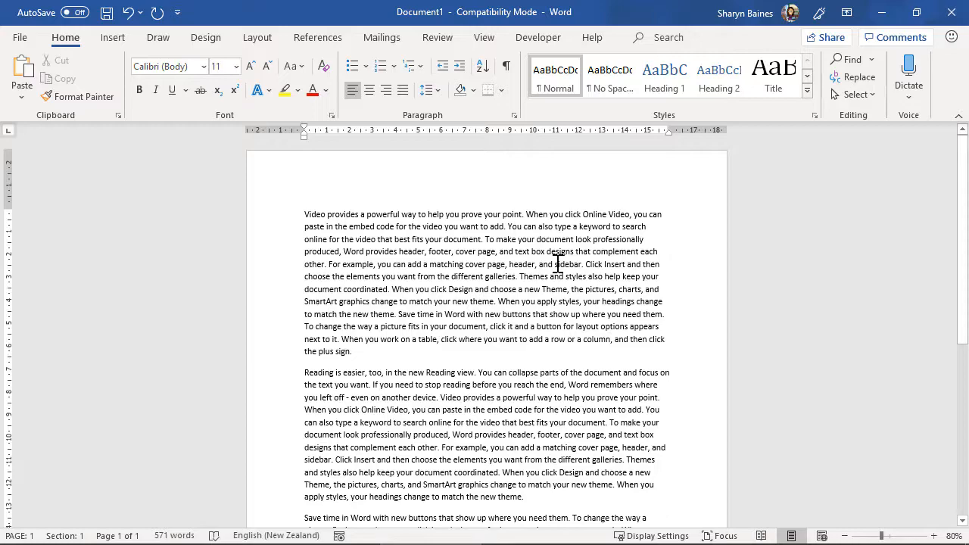
Select the first two generated sample paragraphs by dragging across them.
scroll(down, 3)
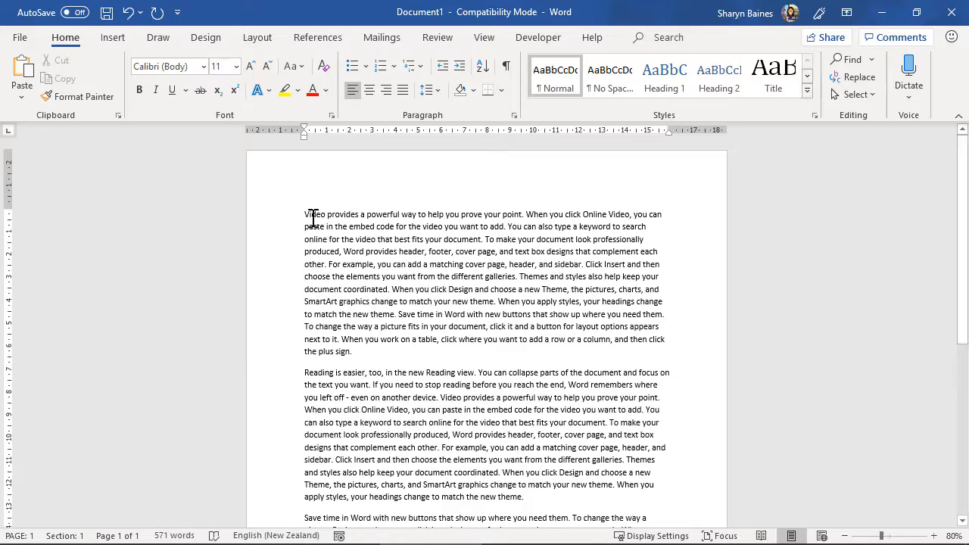
drag(305, 214, 341, 314)
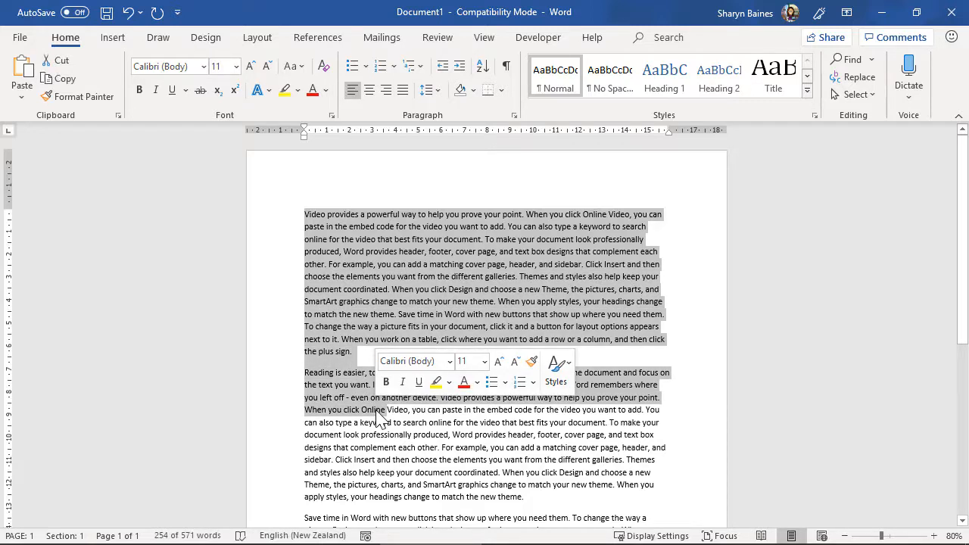
mouse_move(389, 302)
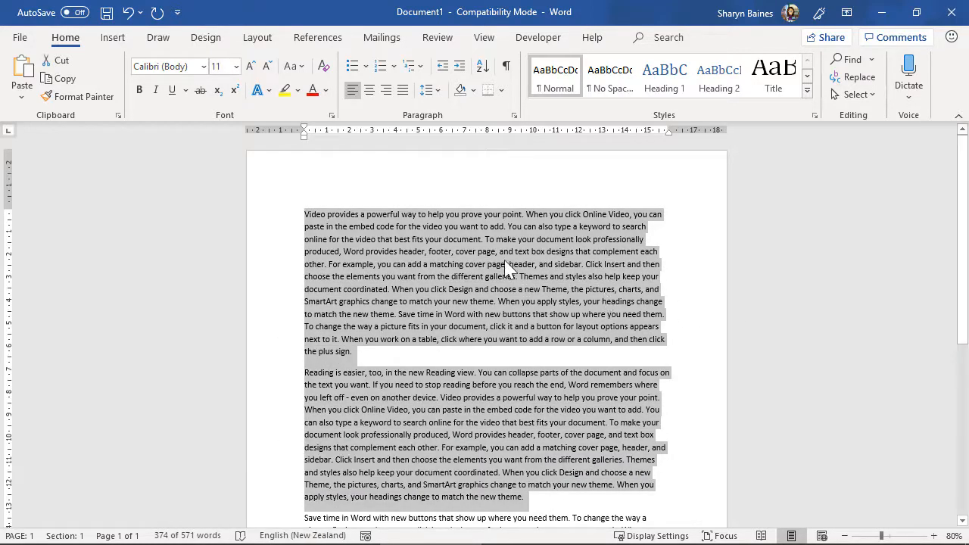
mouse_move(513, 266)
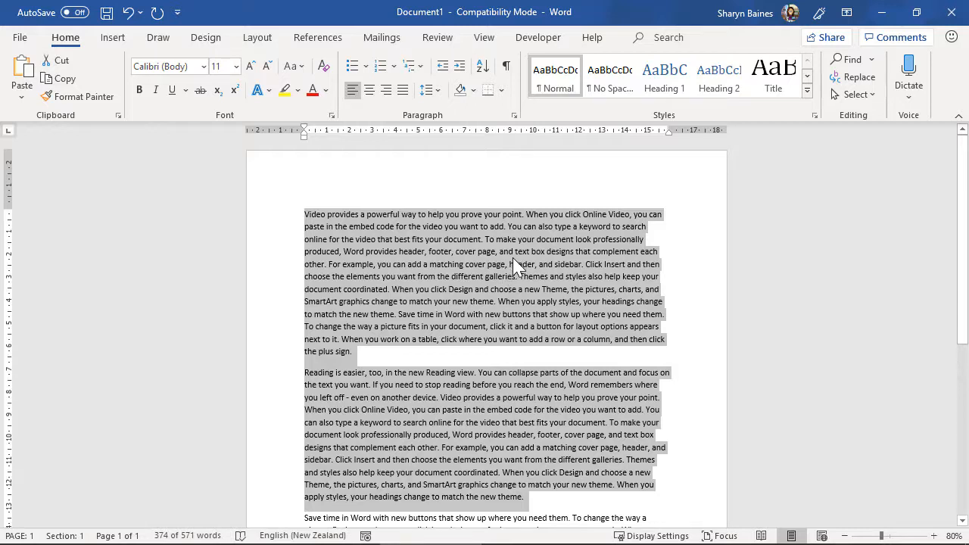
mouse_move(530, 183)
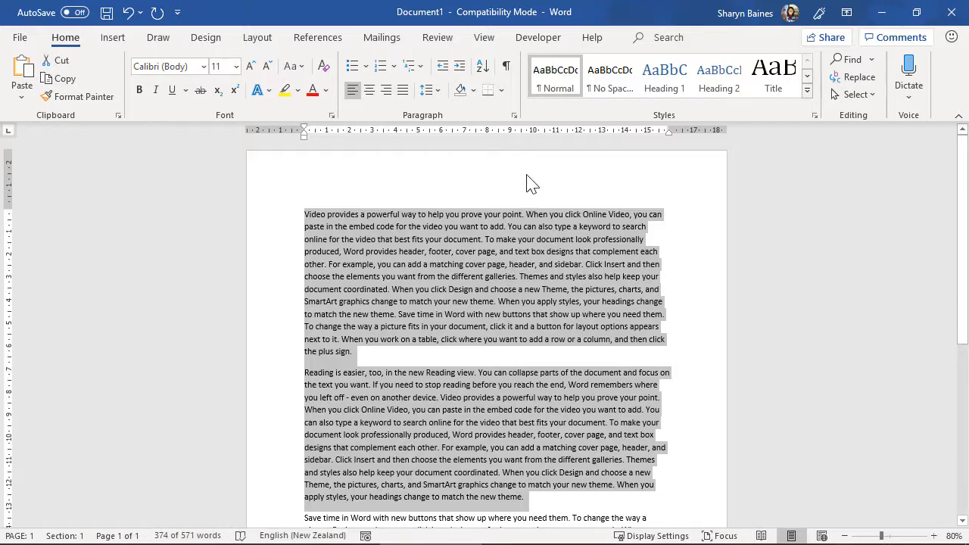
mouse_move(515, 115)
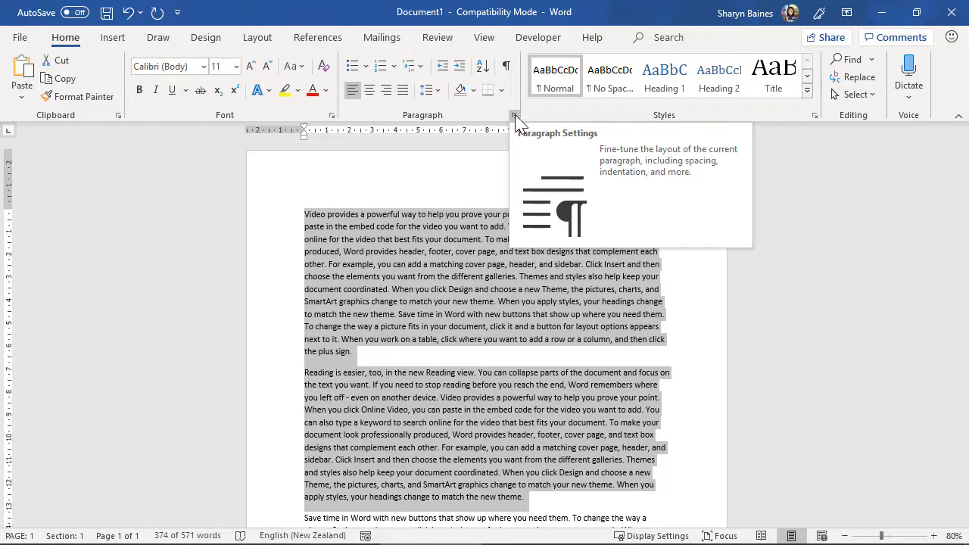
Open the Paragraph dialog for the two selected paragraphs, showing 10 pt after and 1.15 spacing.
click(514, 115)
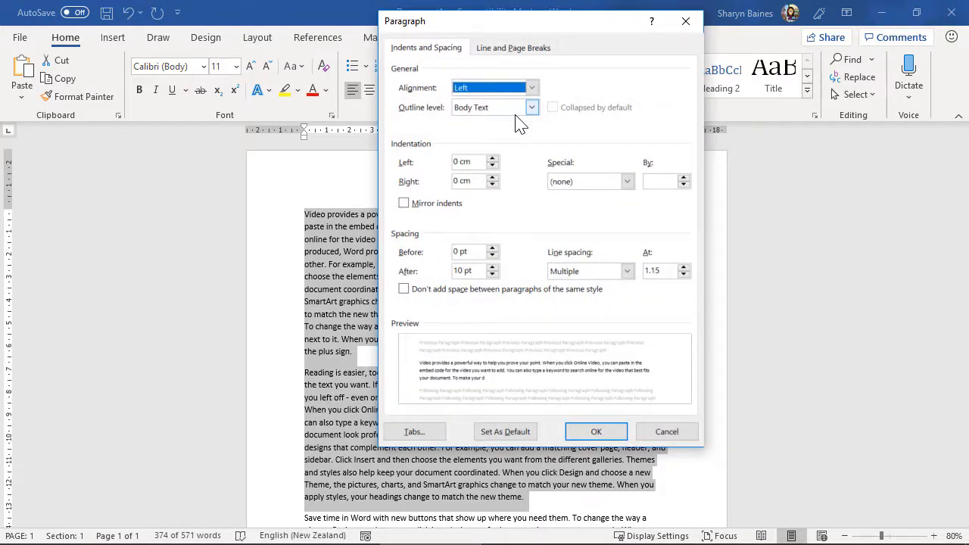
click(596, 431)
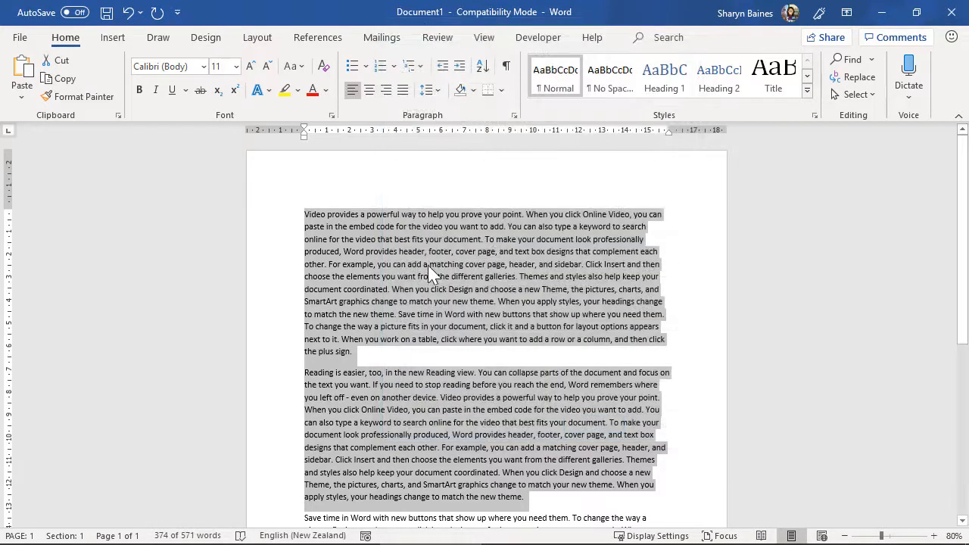
right_click(431, 273)
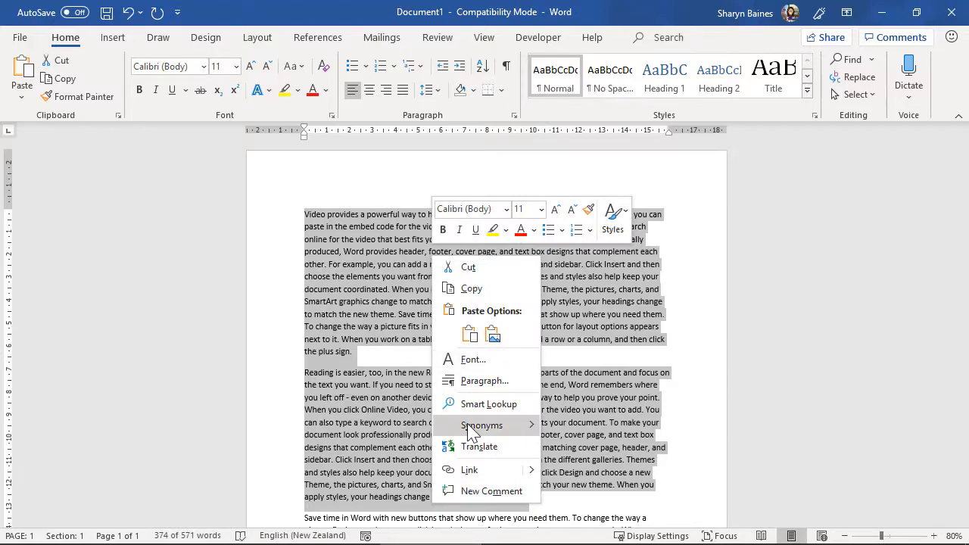
click(485, 381)
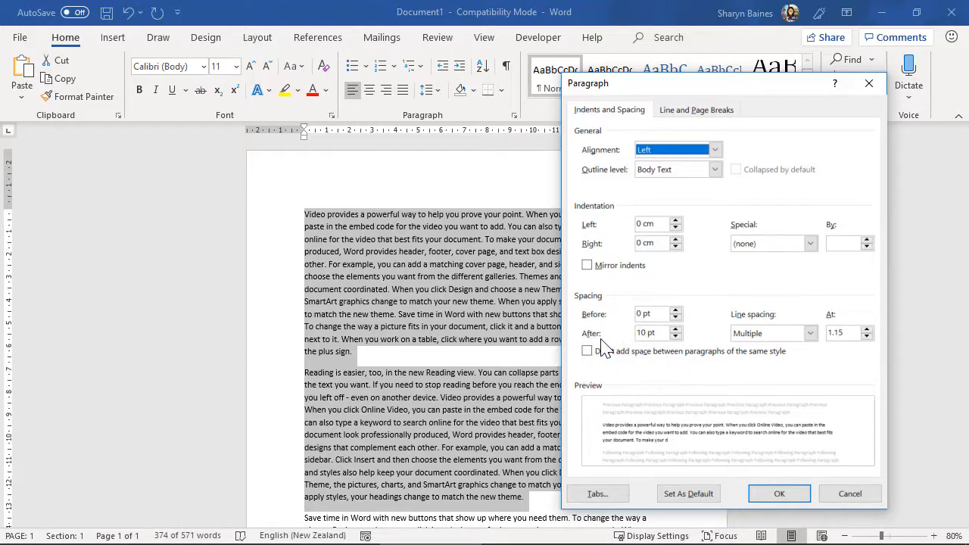
Set spacing after to 0 pt and line spacing to Single for the two paragraphs.
click(652, 333)
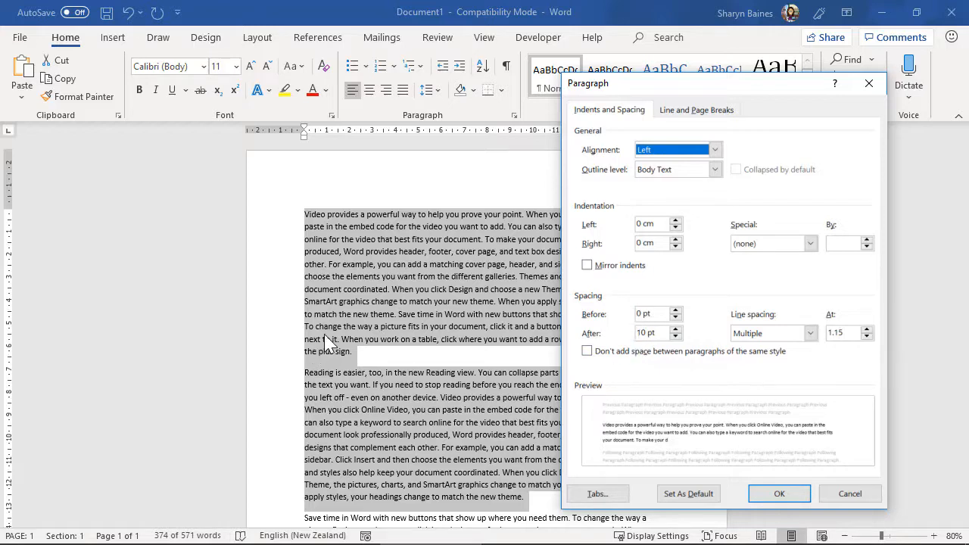
mouse_move(314, 382)
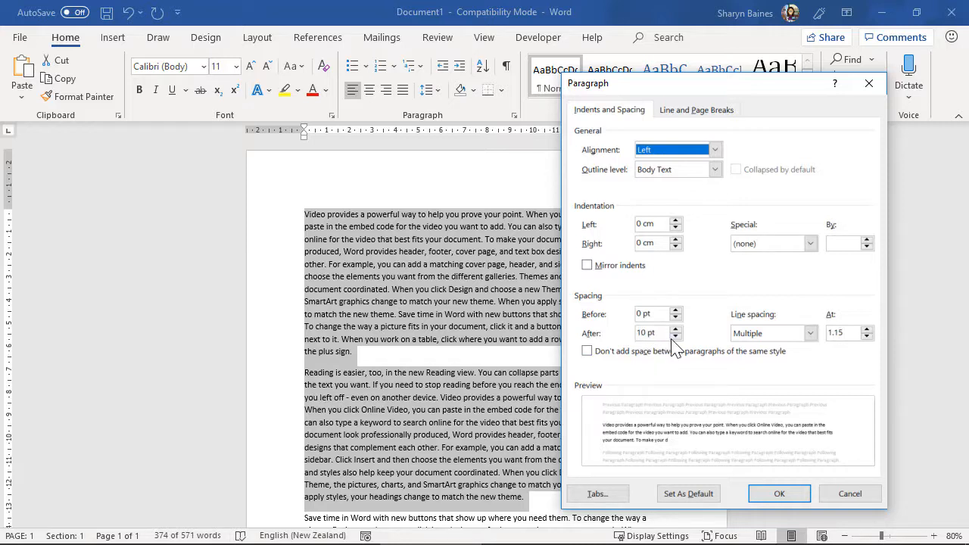
click(677, 336)
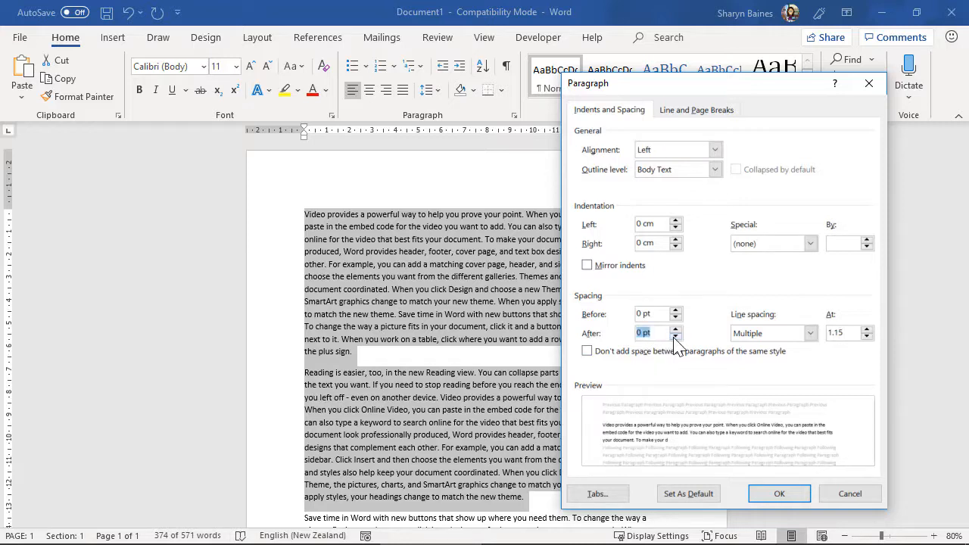
click(676, 329)
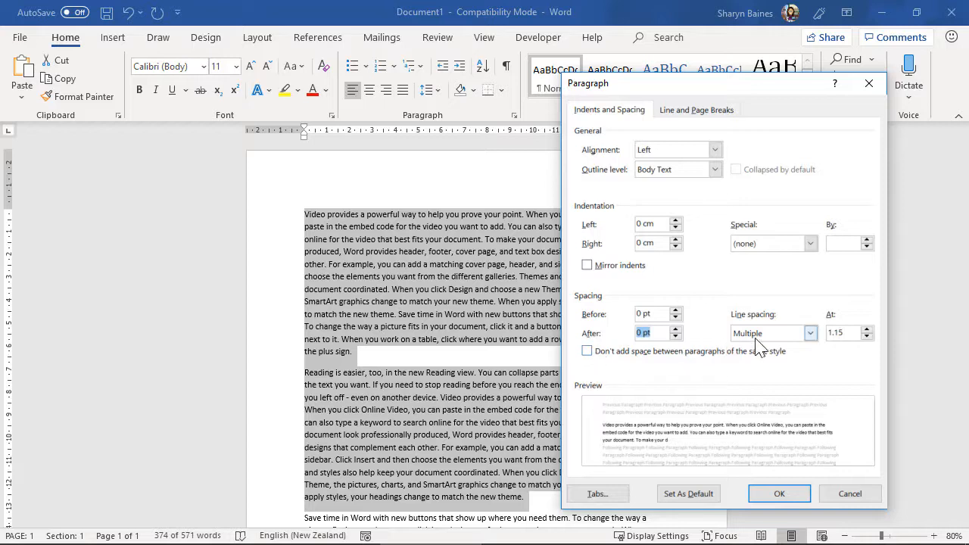
mouse_move(530, 359)
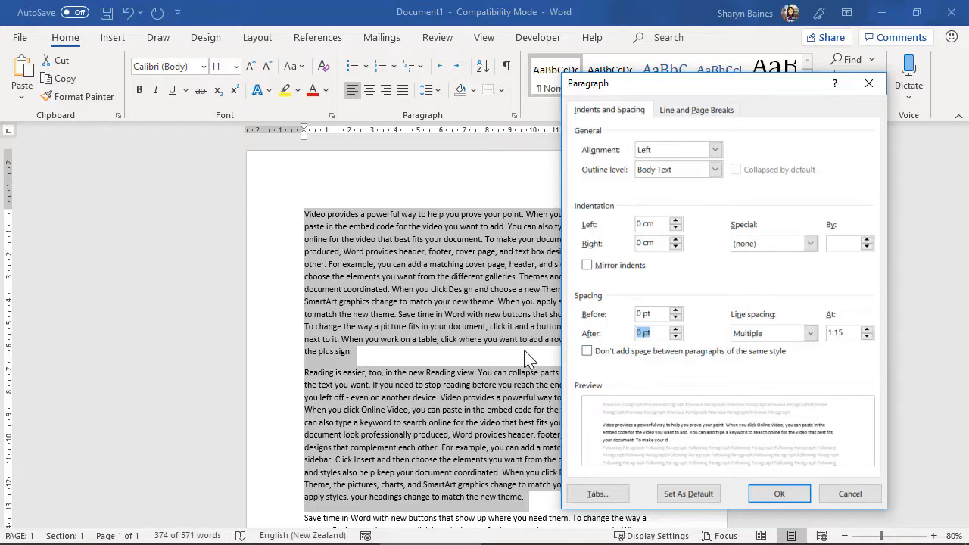
mouse_move(485, 227)
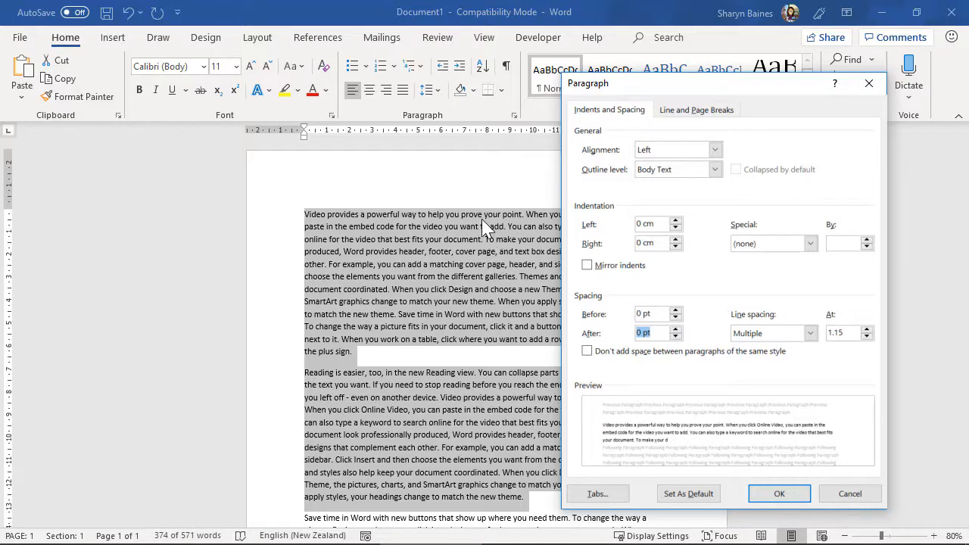
mouse_move(469, 303)
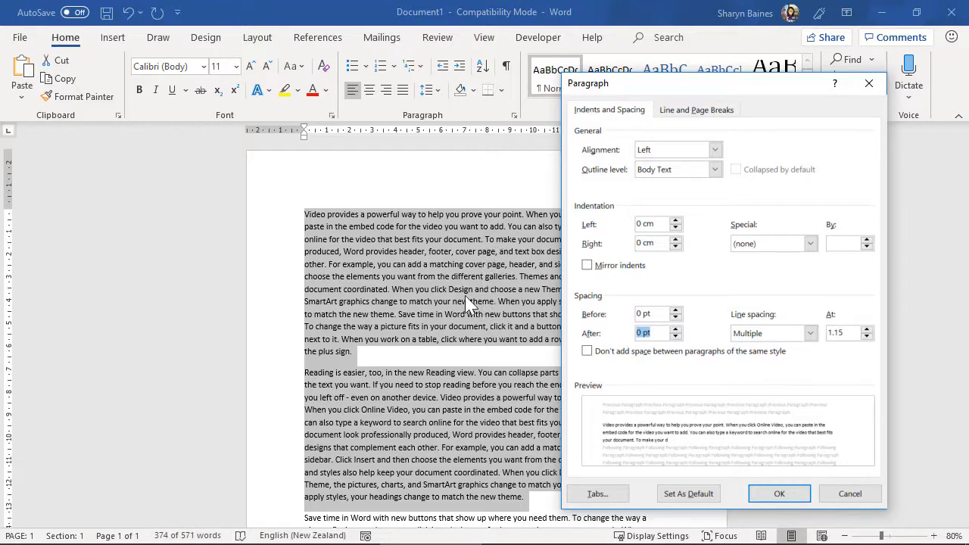
mouse_move(466, 345)
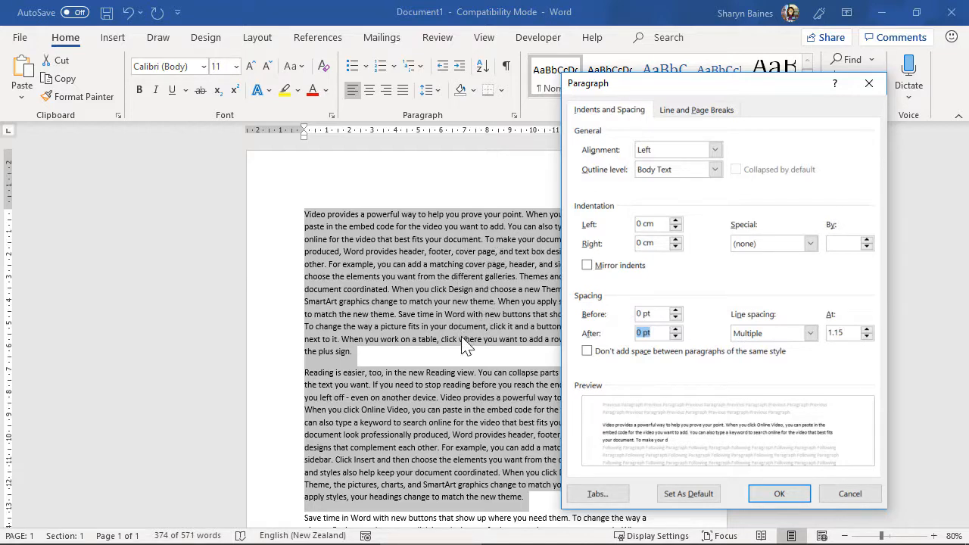
mouse_move(436, 226)
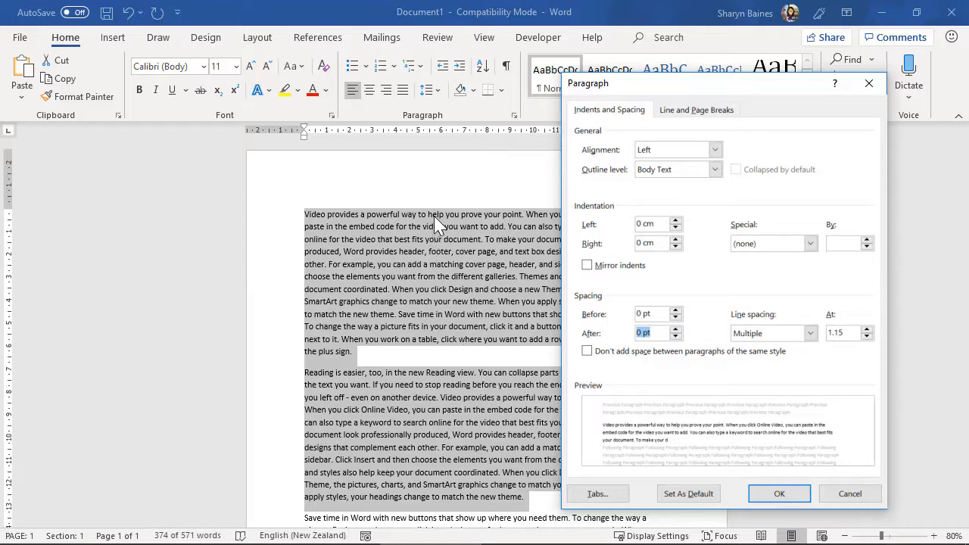
mouse_move(449, 349)
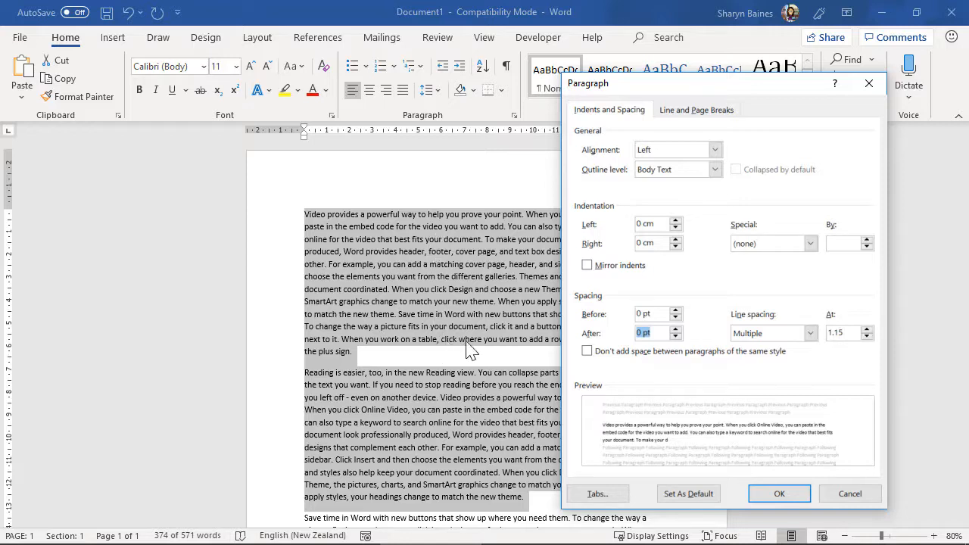
click(810, 333)
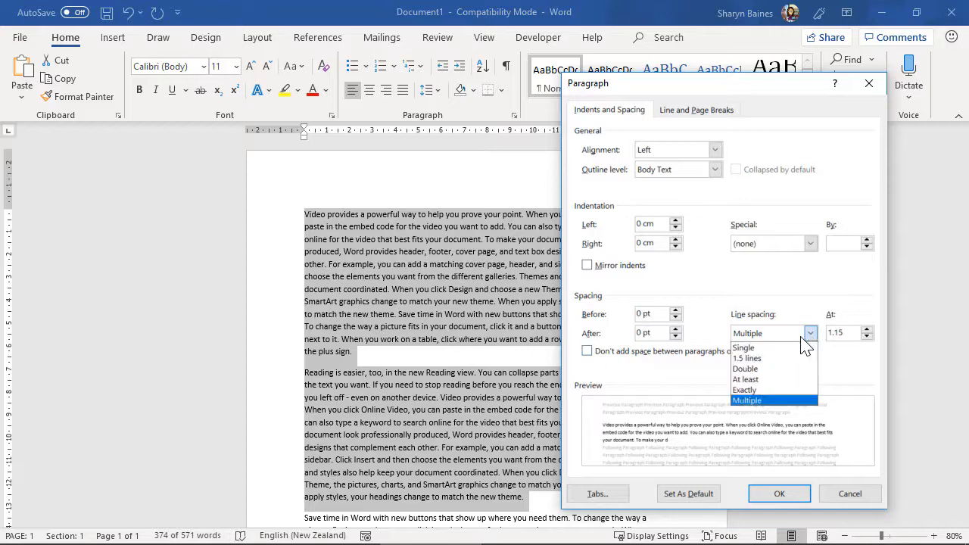
mouse_move(743, 348)
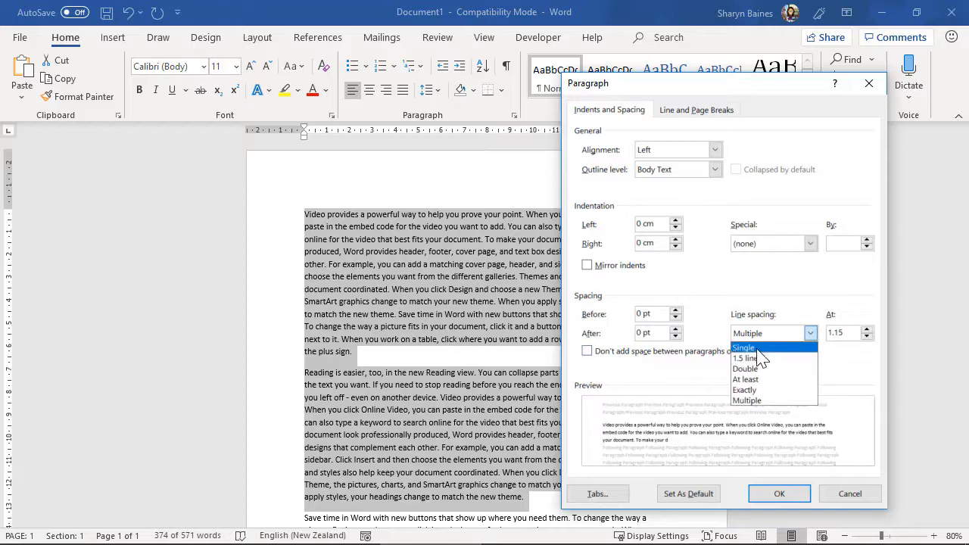
click(744, 348)
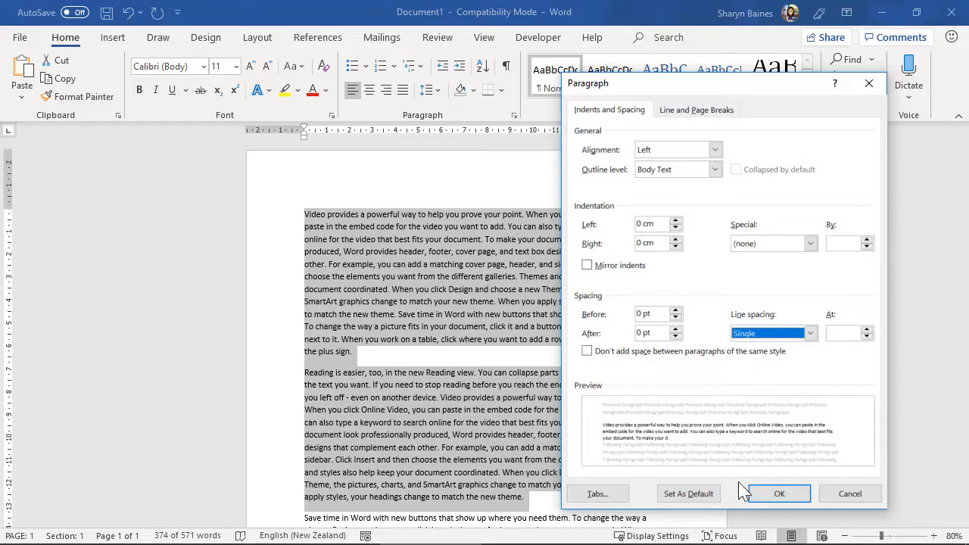
Apply single spacing, then raise space after the two paragraphs to 12 pt.
click(779, 493)
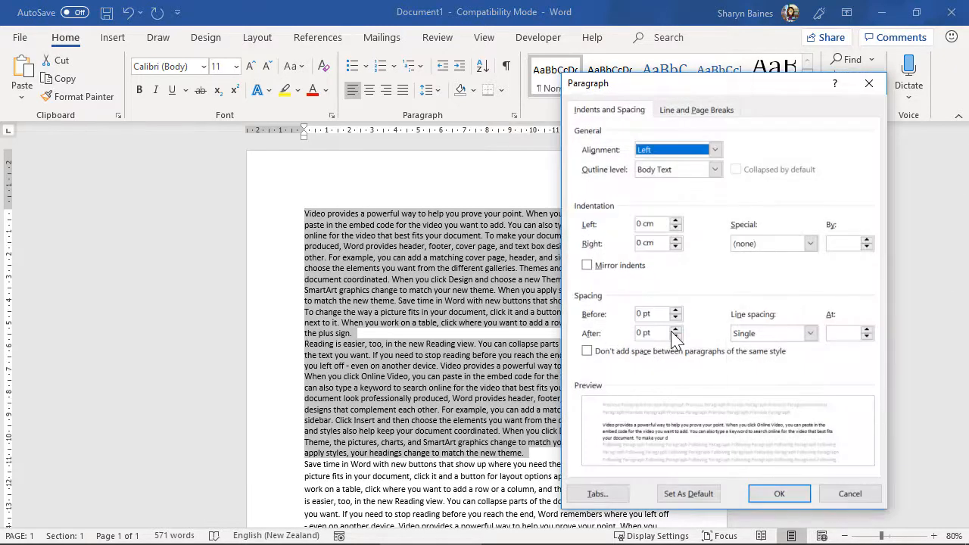
click(675, 329)
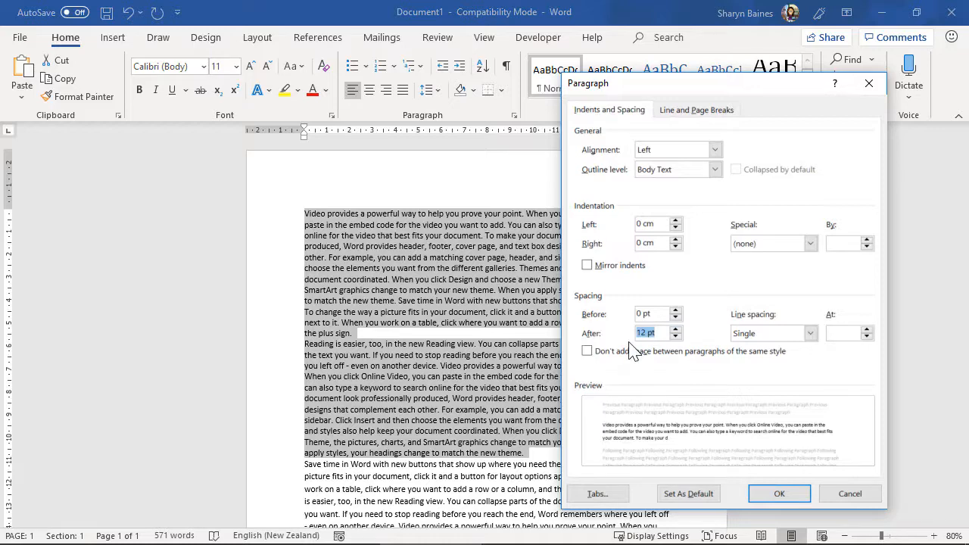
click(779, 493)
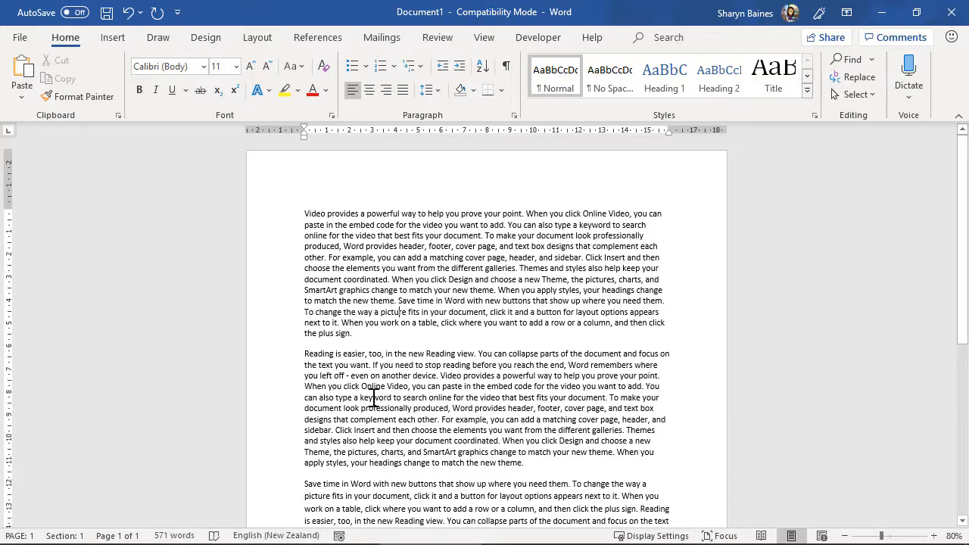
mouse_move(370, 296)
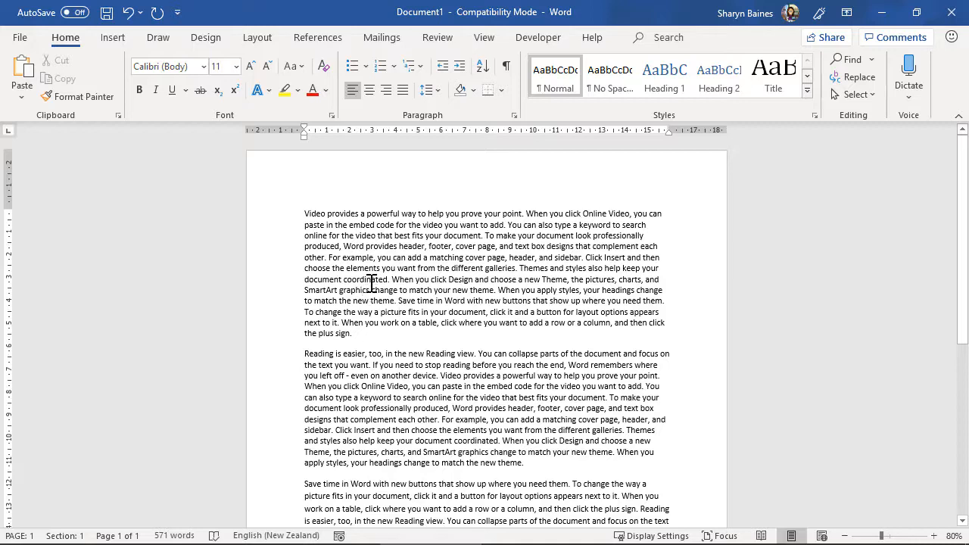
Use the Layout tab's Spacing After to step the later paragraphs from 0 to 6 to 12 pt.
click(256, 37)
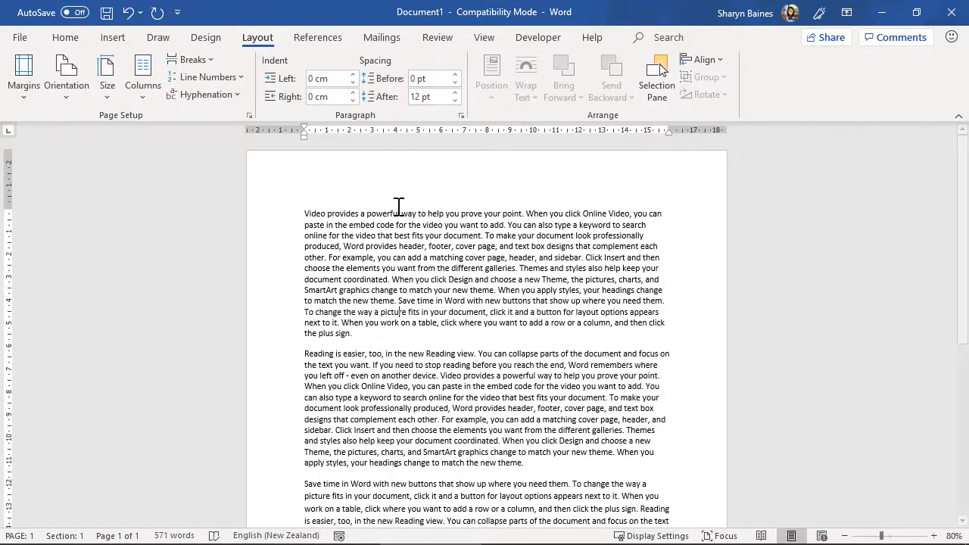
scroll(down, 3)
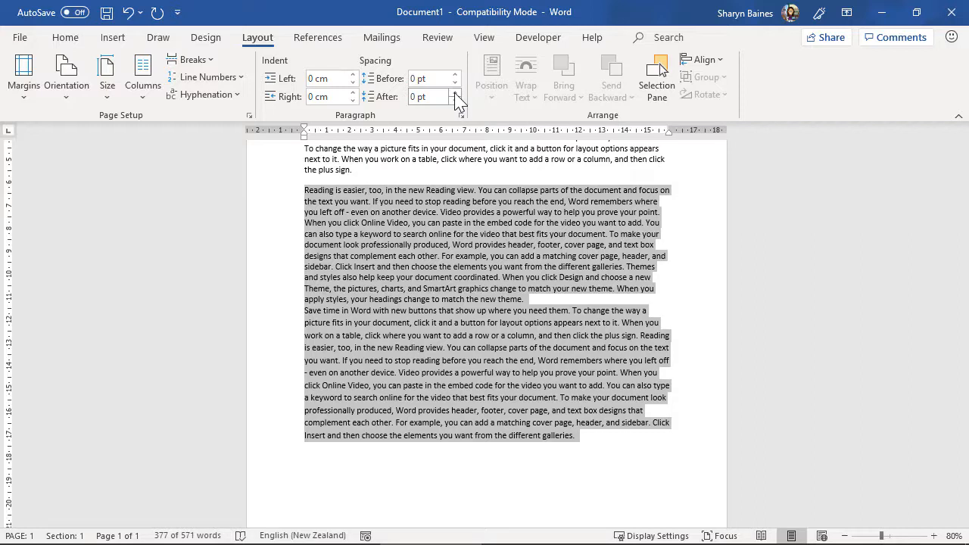
click(456, 92)
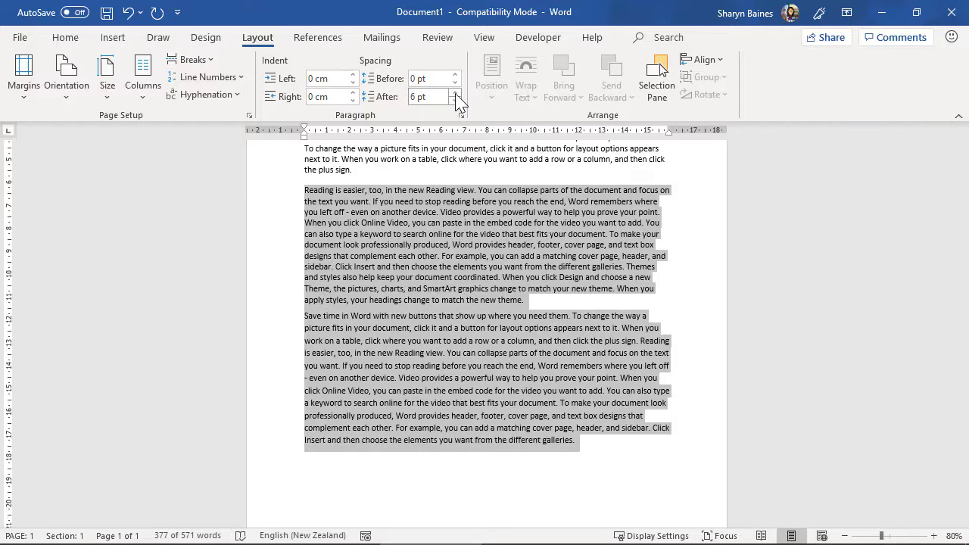
click(455, 92)
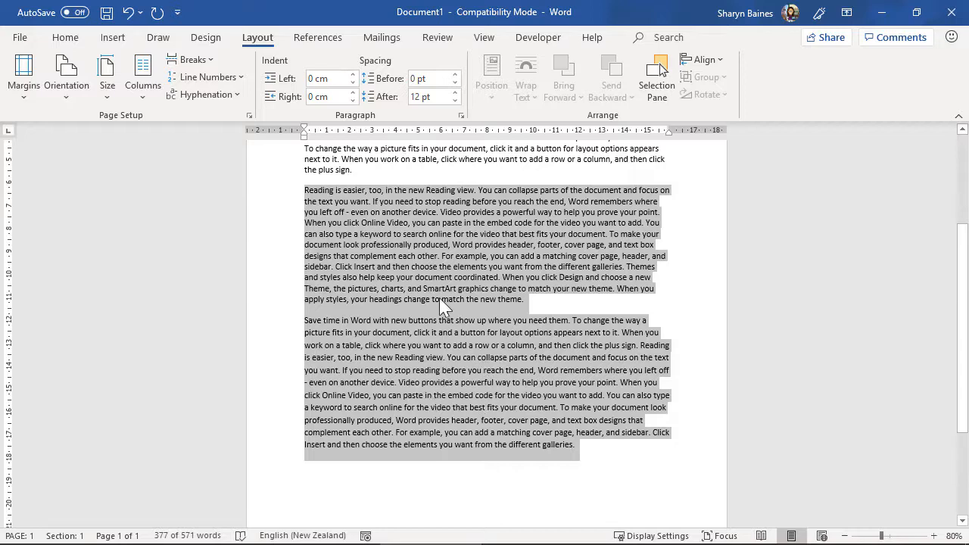
mouse_move(430, 401)
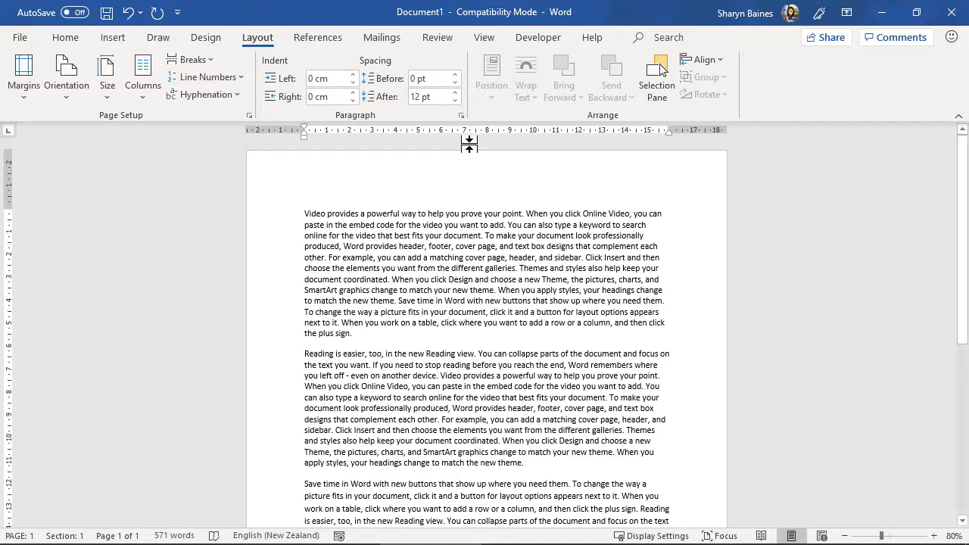
Check the Paragraph dialog without changes, then adjust Spacing After on the Layout tab.
click(461, 115)
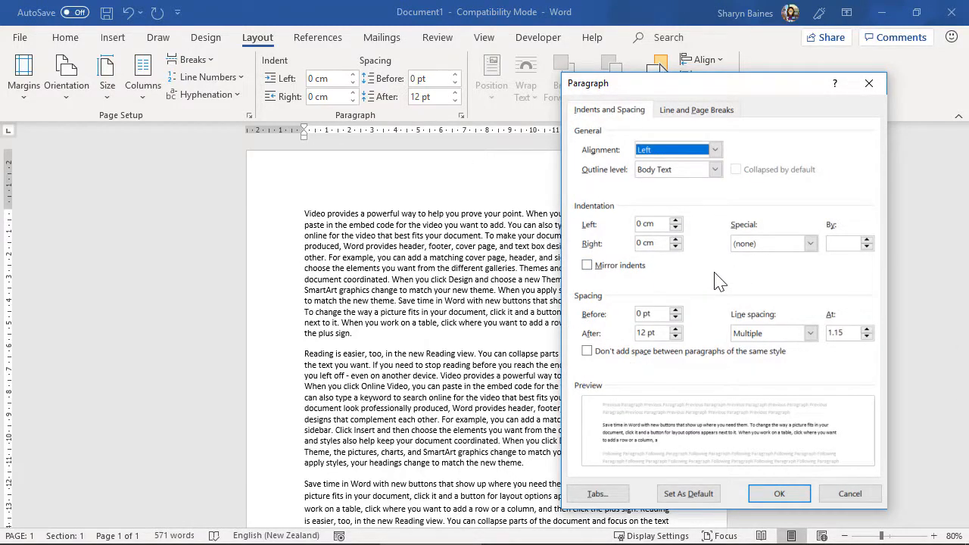
mouse_move(731, 274)
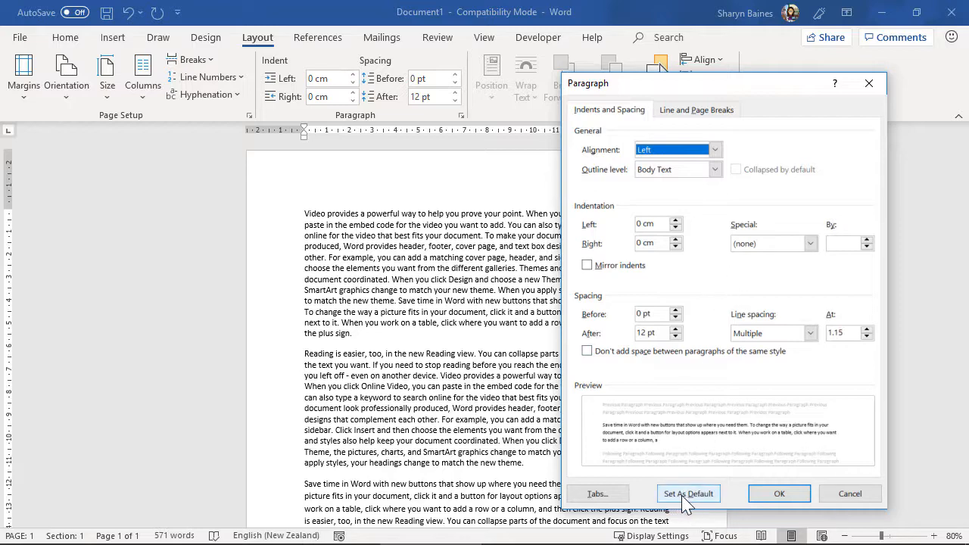
click(779, 494)
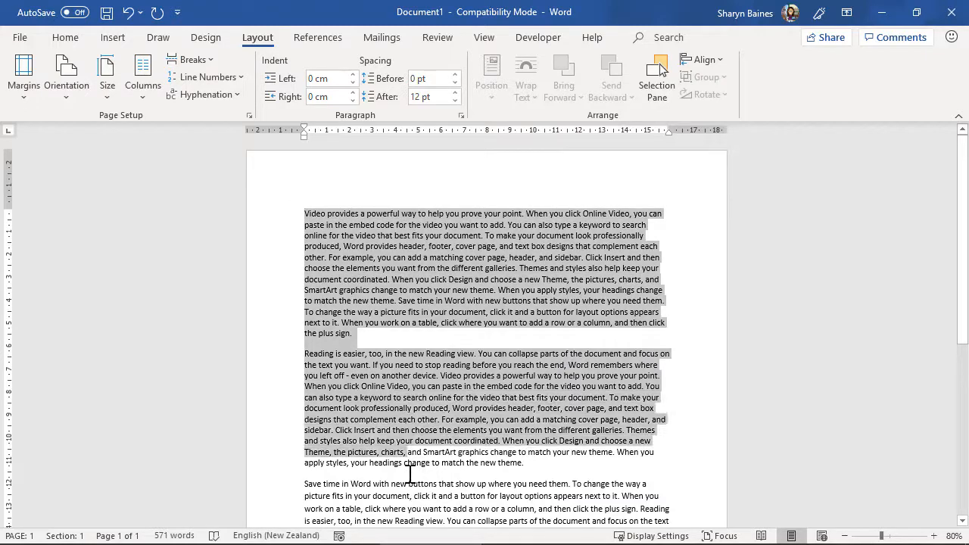
scroll(down, 3)
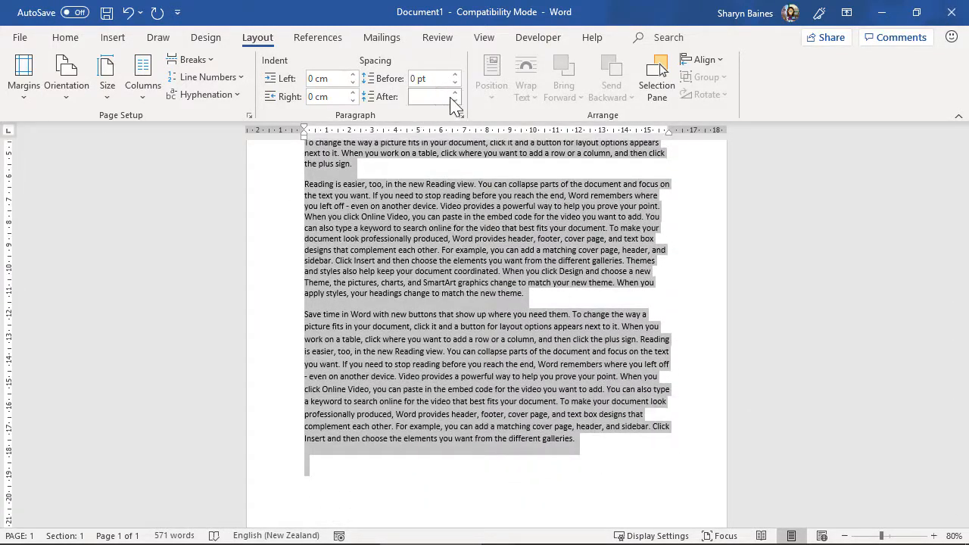
click(455, 93)
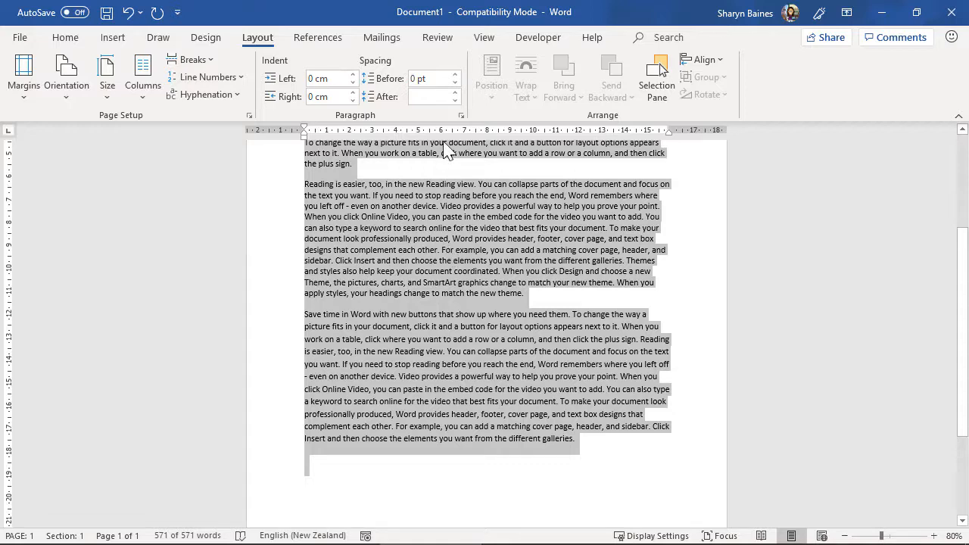
Set the whole document to 0 pt space after and single line spacing.
click(461, 115)
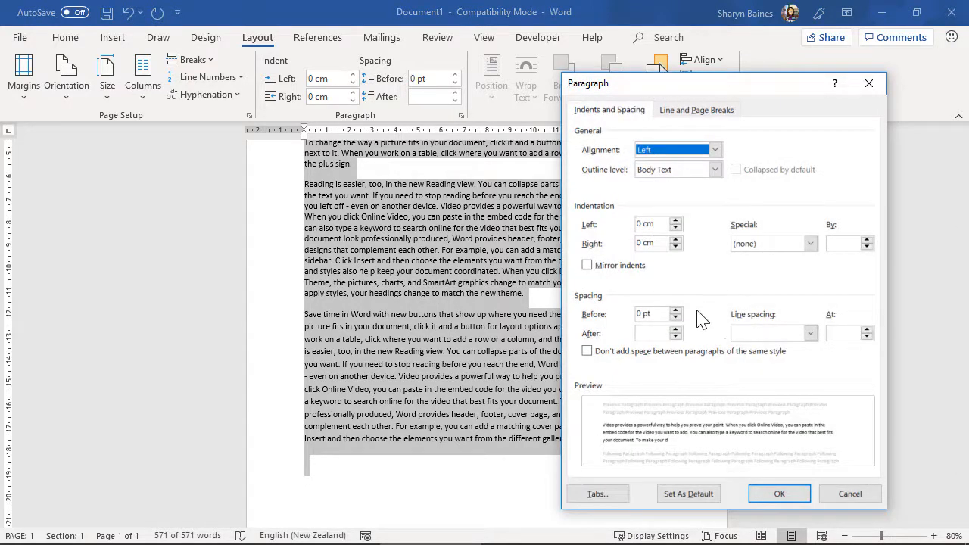
click(677, 329)
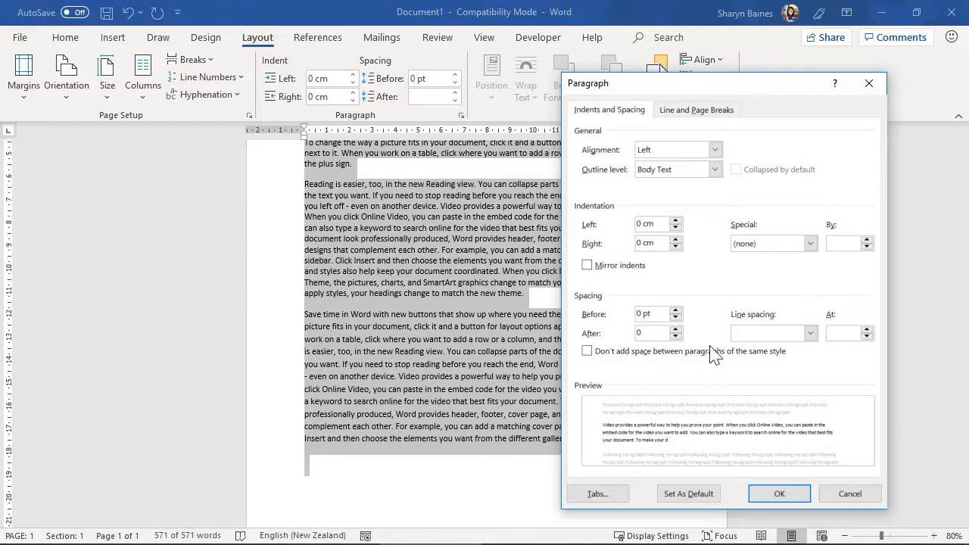
click(767, 333)
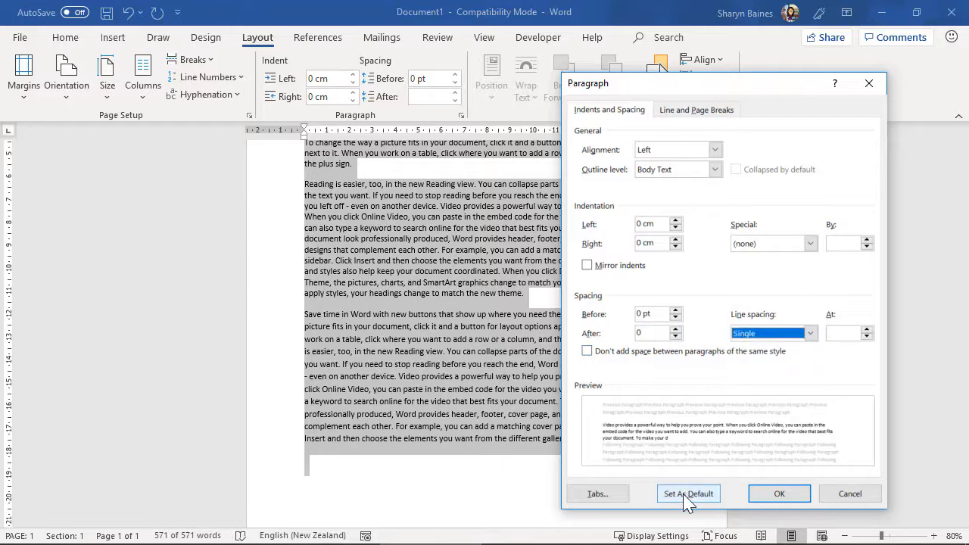
click(688, 493)
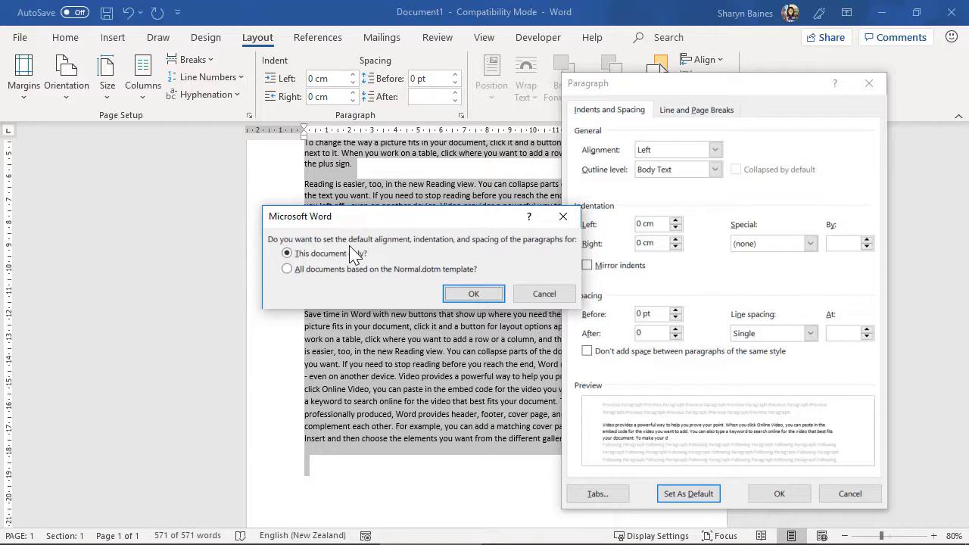
mouse_move(501, 255)
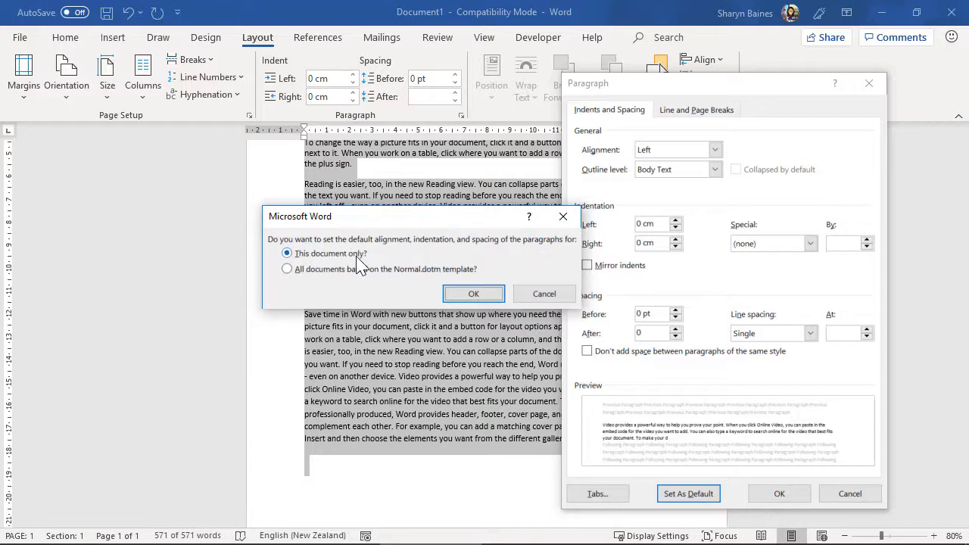
click(286, 268)
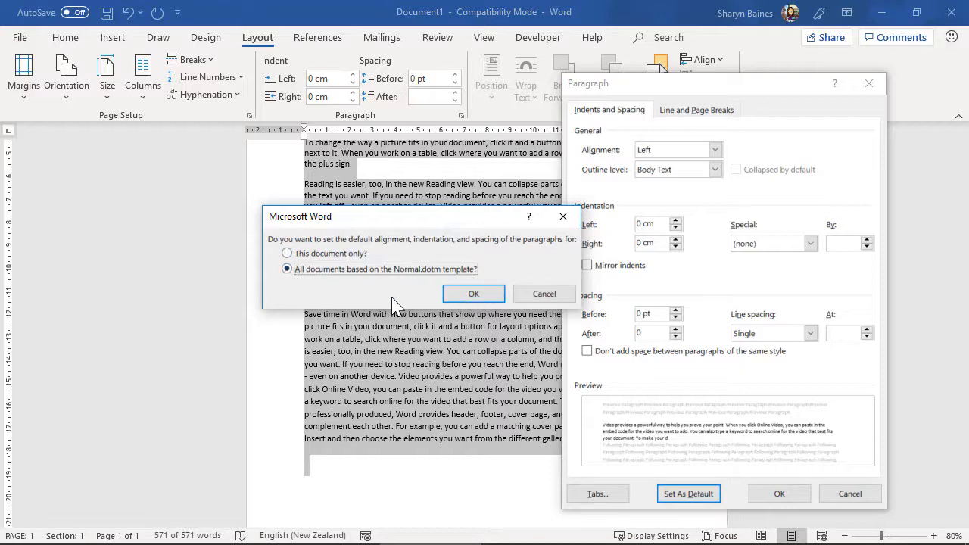
mouse_move(392, 303)
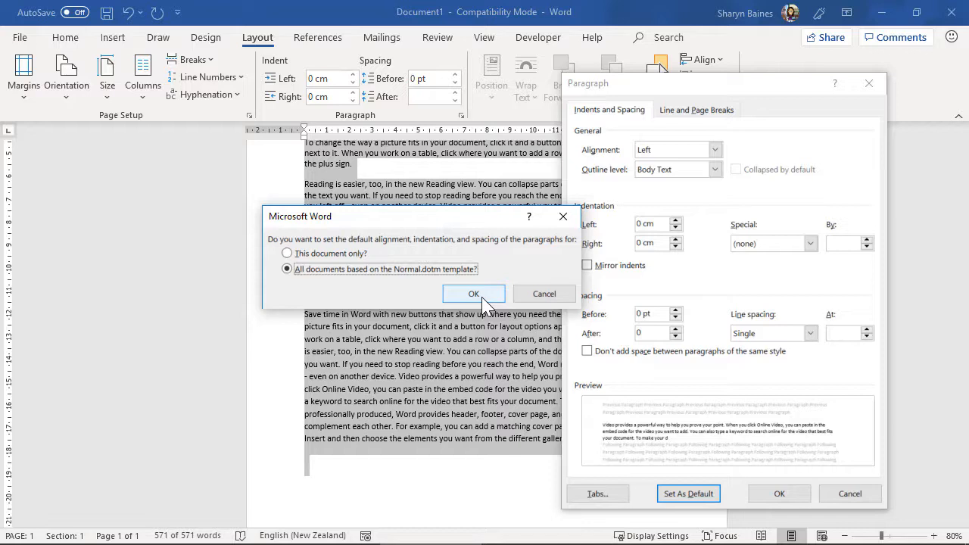
mouse_move(543, 294)
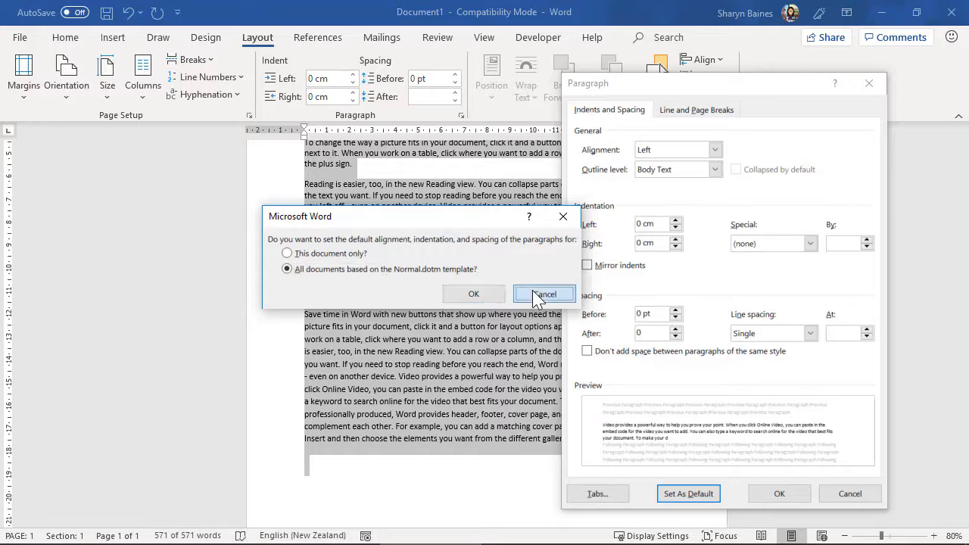
click(544, 294)
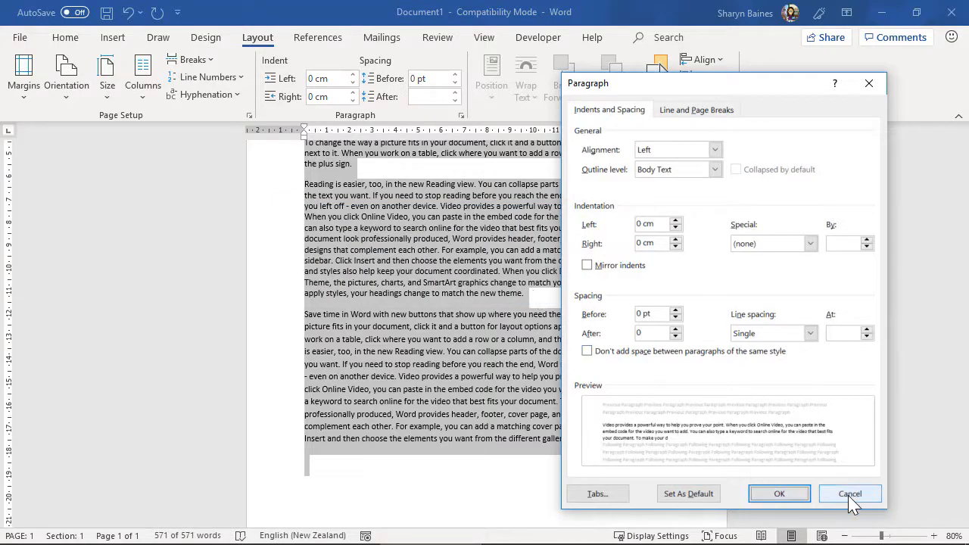
Cancel the pending paragraph changes and go to the File start screen of recent documents.
click(849, 493)
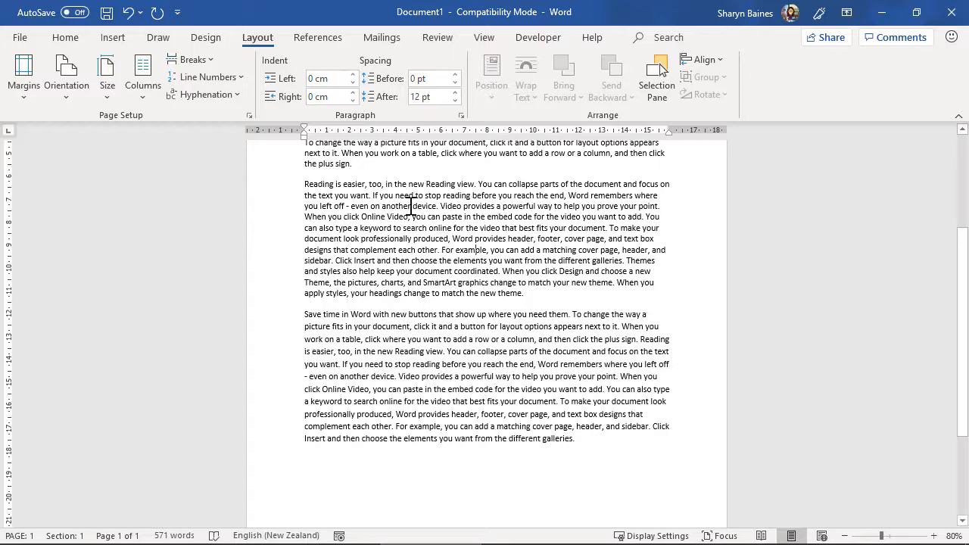
click(20, 36)
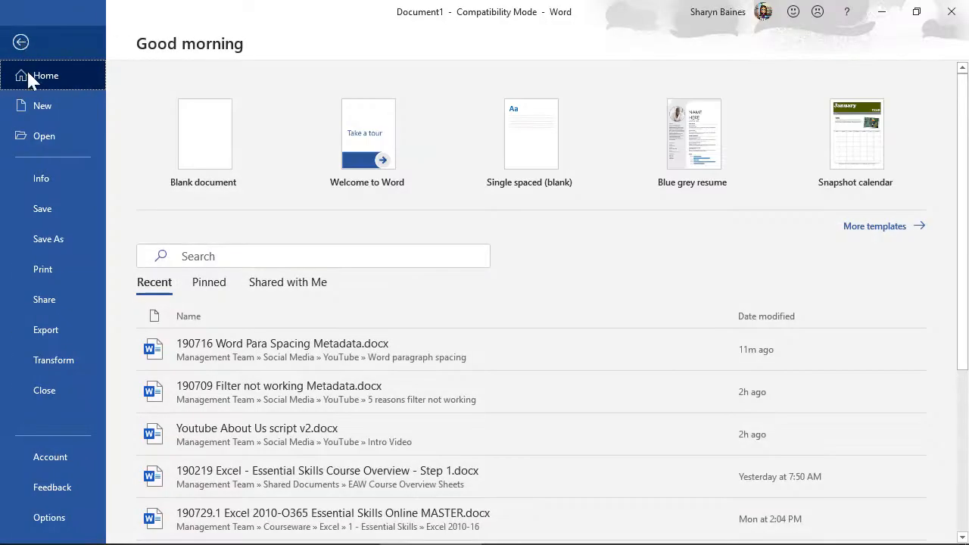